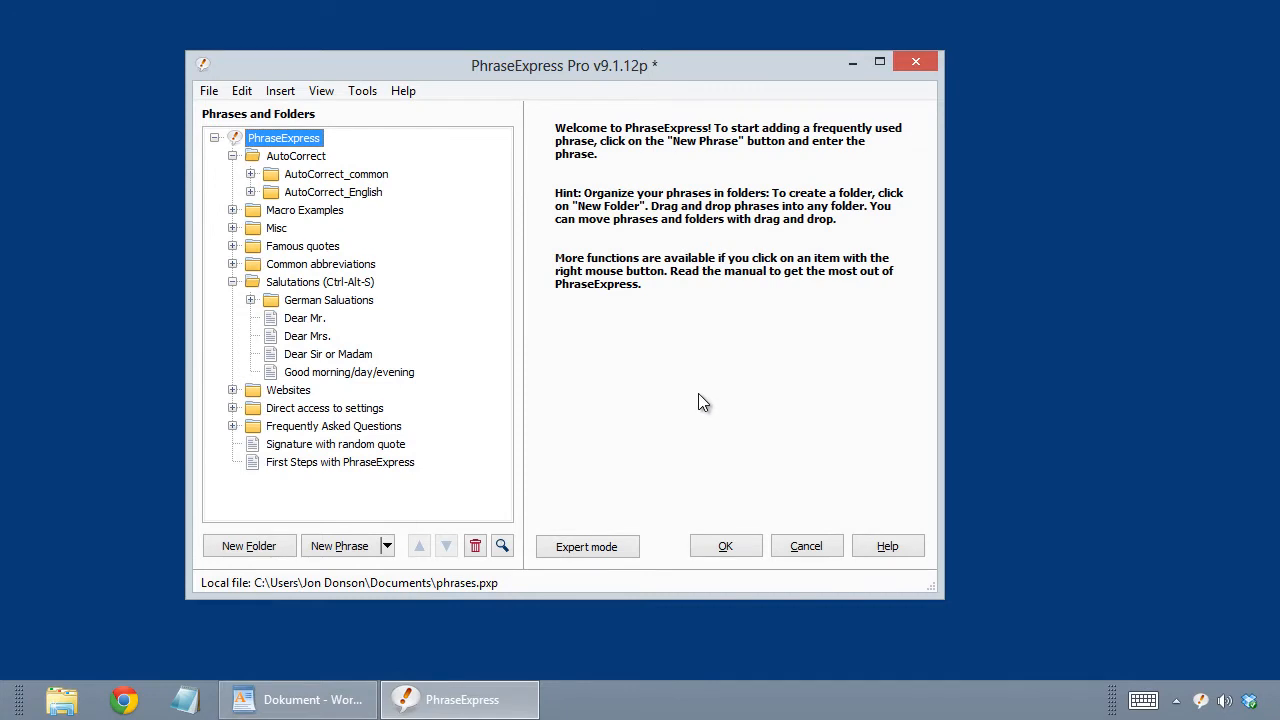
mouse_move(718, 390)
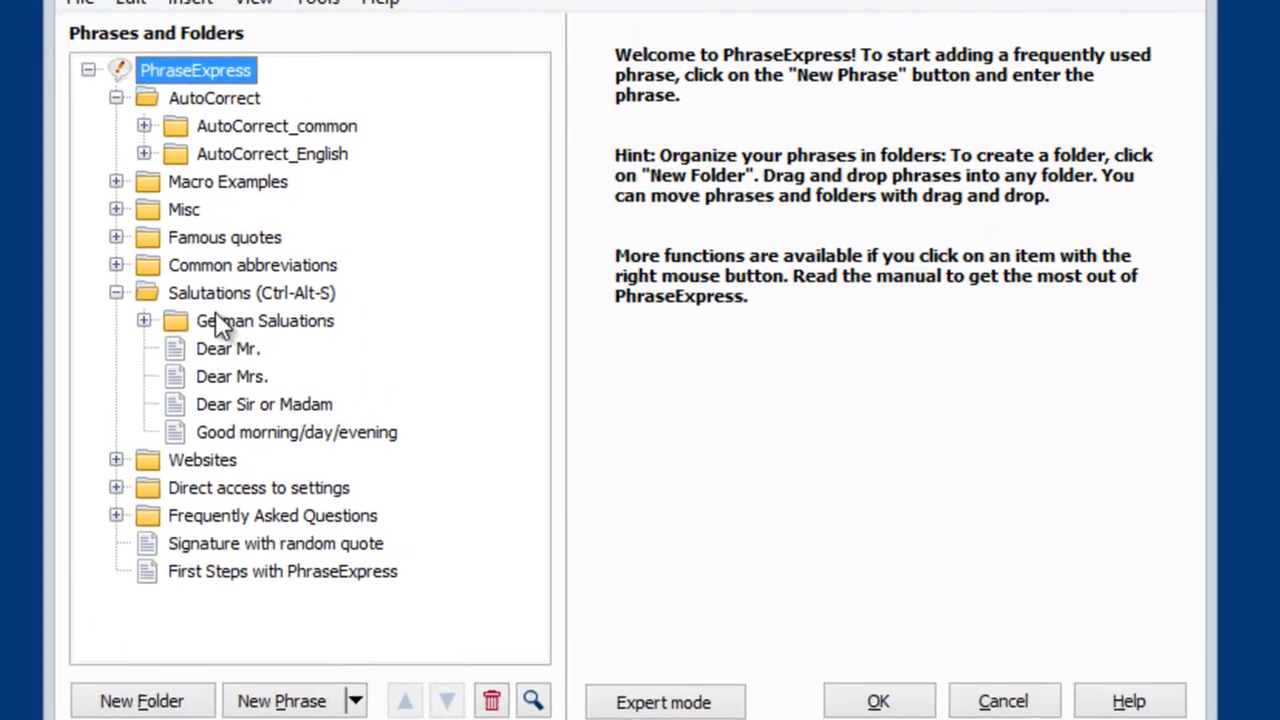
Select the Salutations folder to show its description, Ctrl+Alt+S hotkey and ##salut autotext
left_click(252, 292)
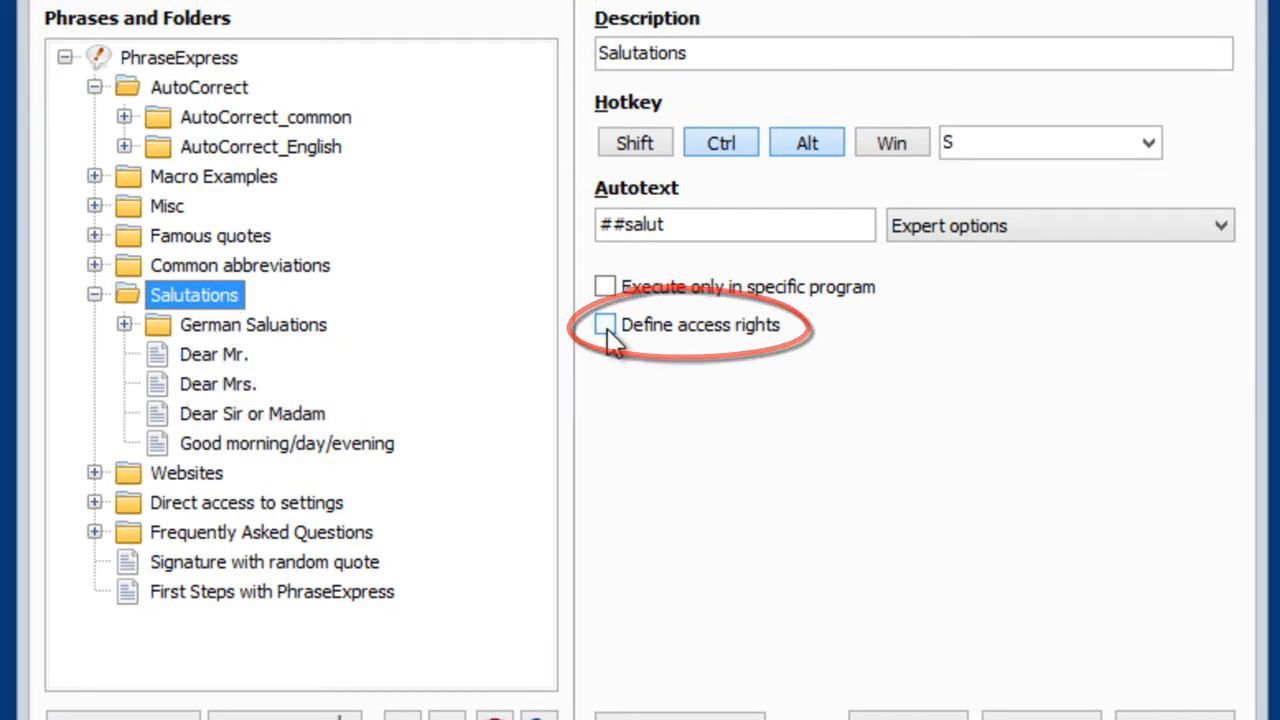
Enable access rights and grant users Claire, Frank and Dennis edit permission, then start a new entry
left_click(604, 324)
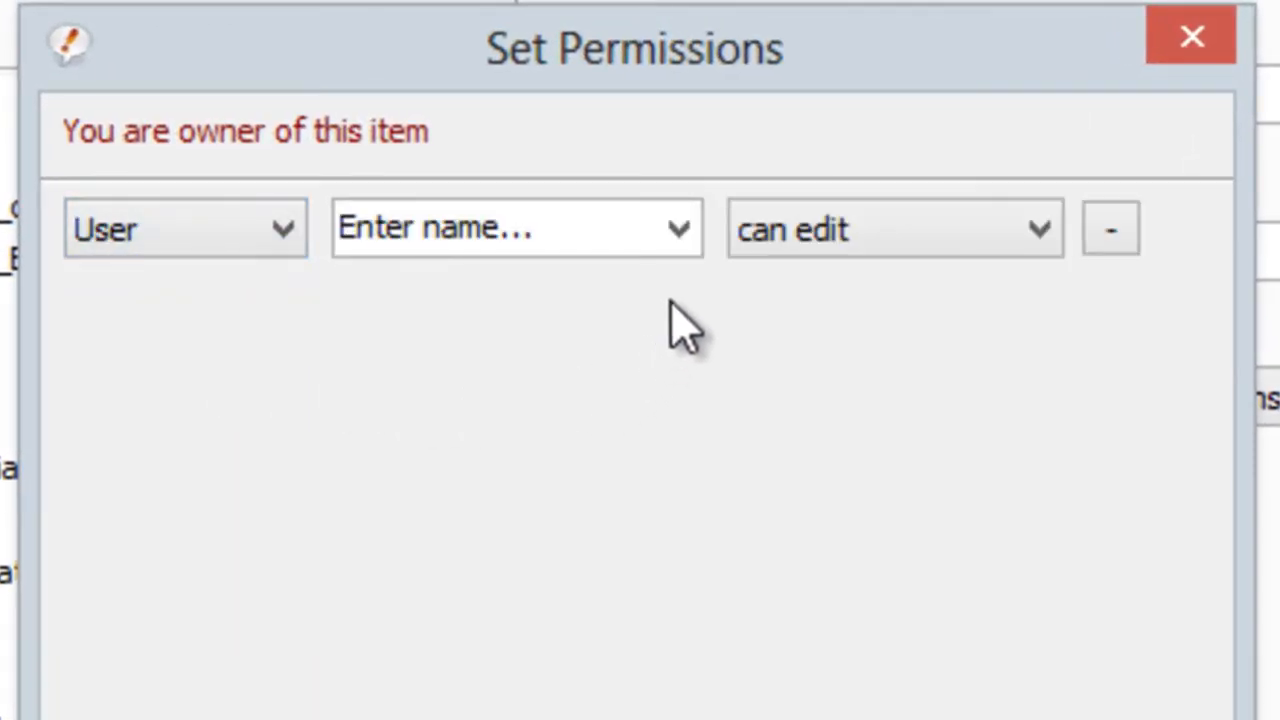
left_click(678, 228)
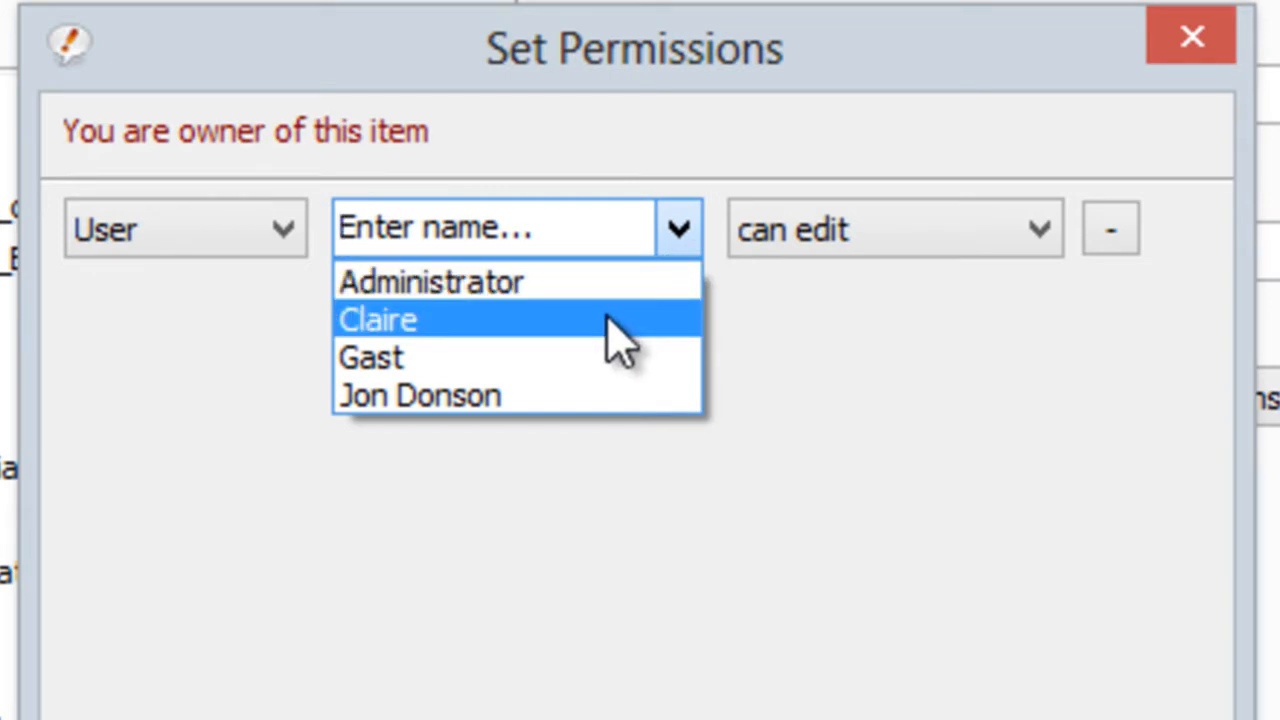
left_click(376, 320)
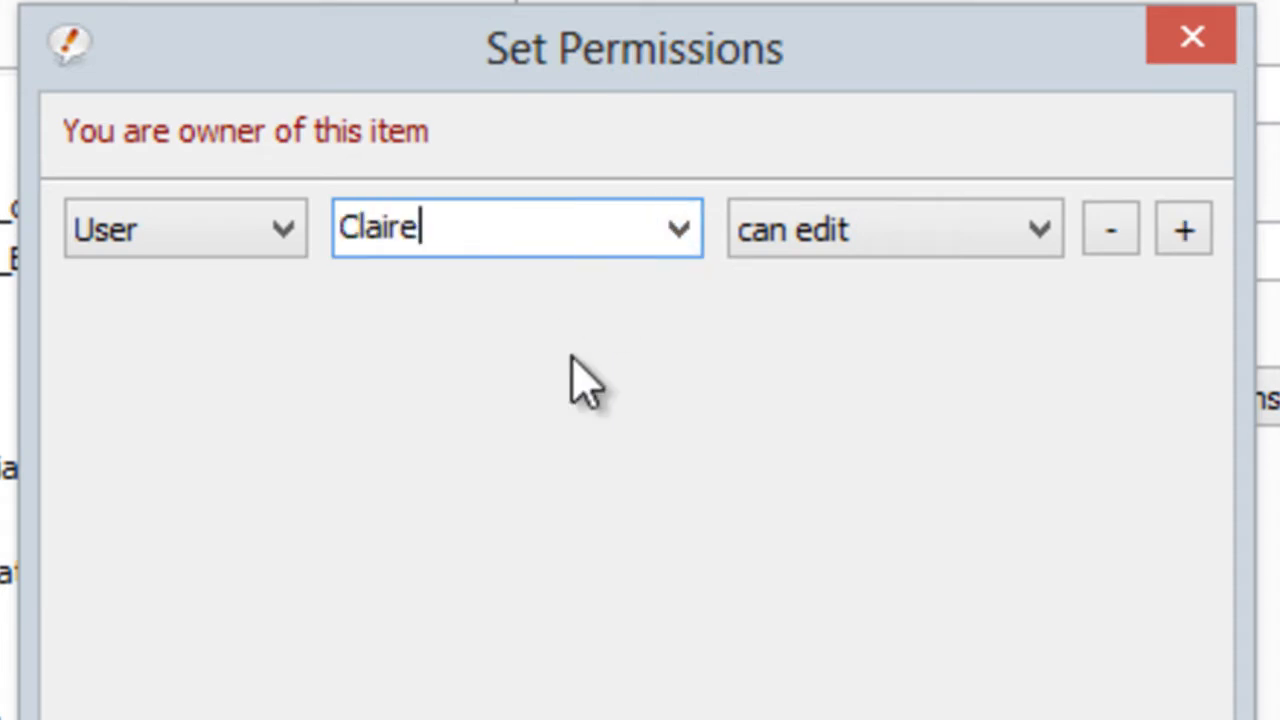
type(",F")
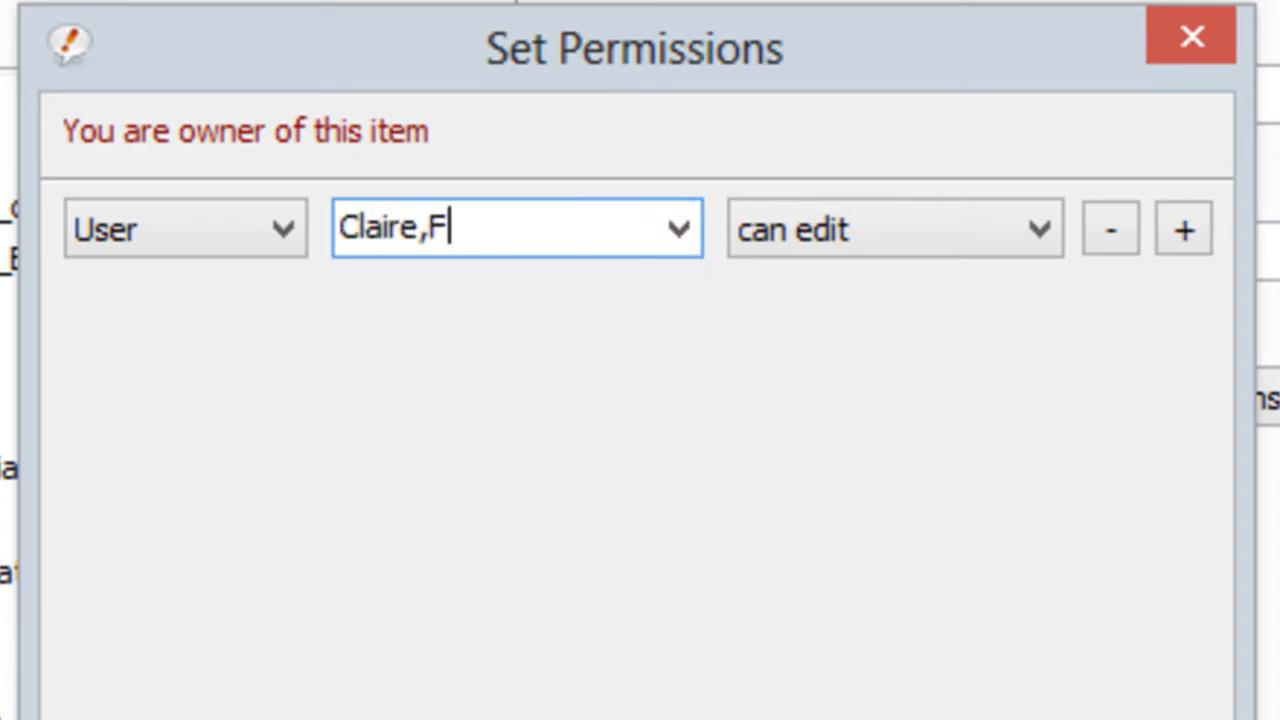
type("rank,Den")
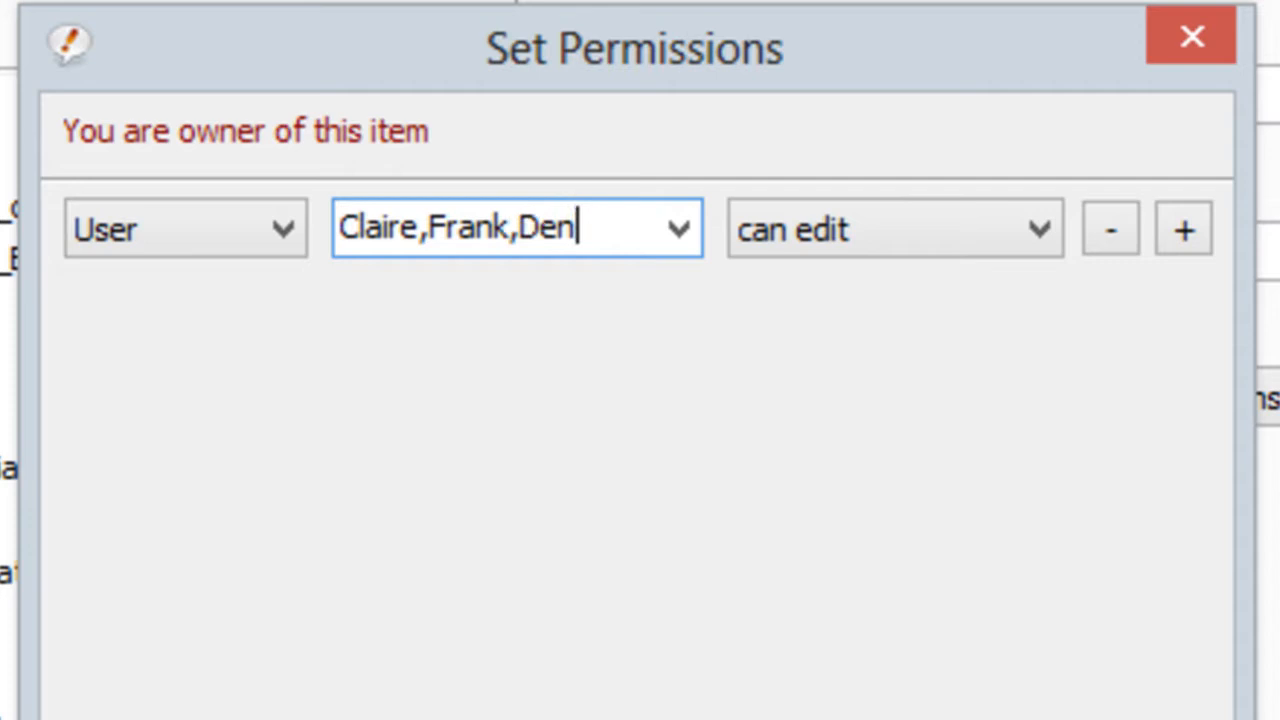
type("nis")
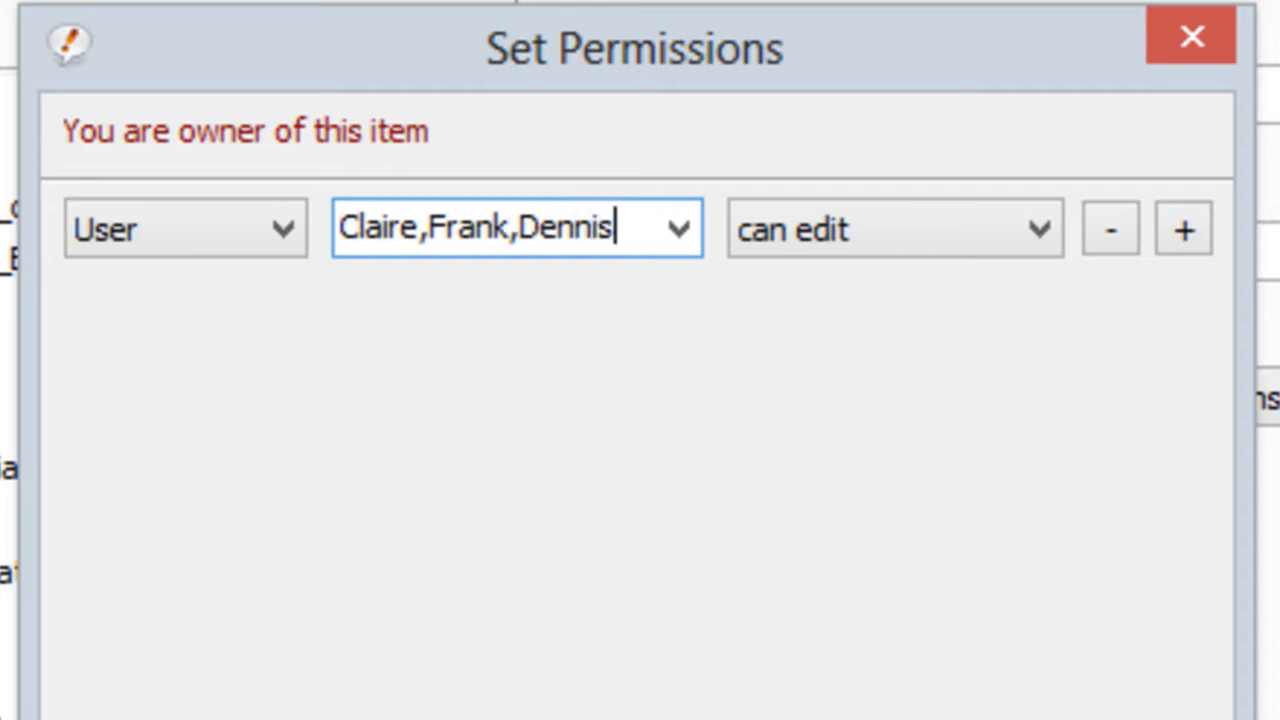
mouse_move(596, 410)
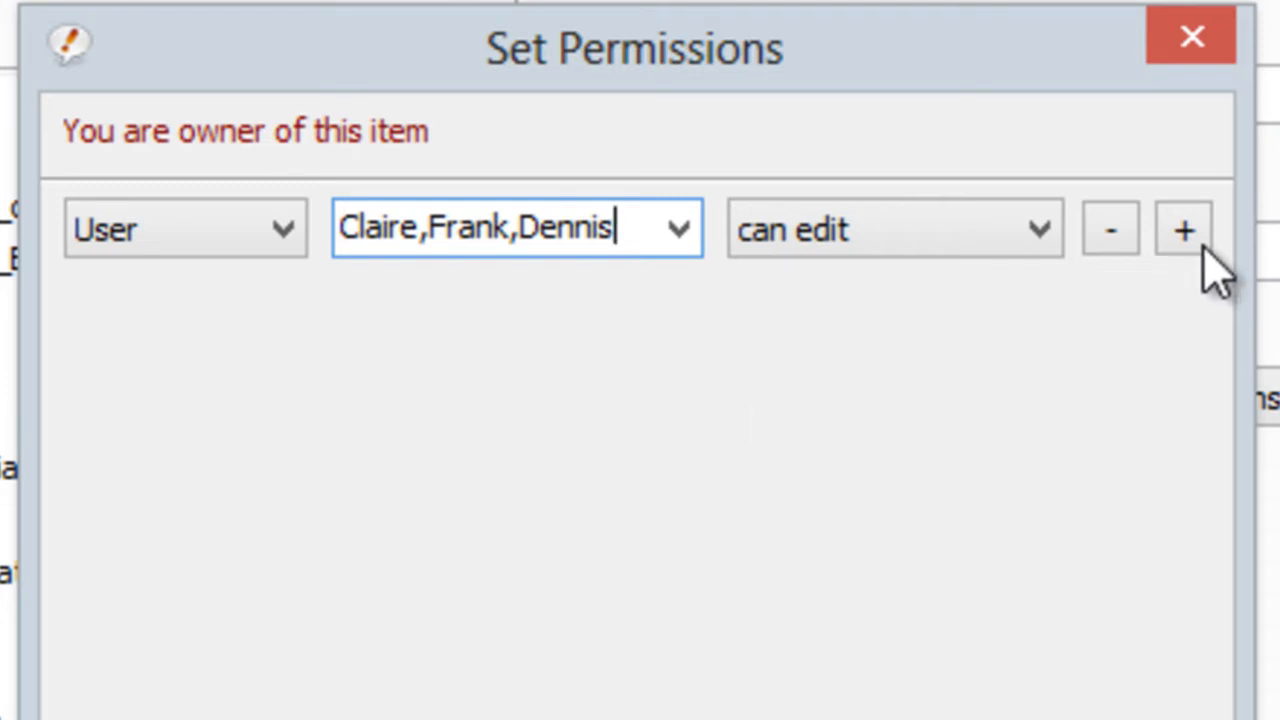
left_click(1184, 228)
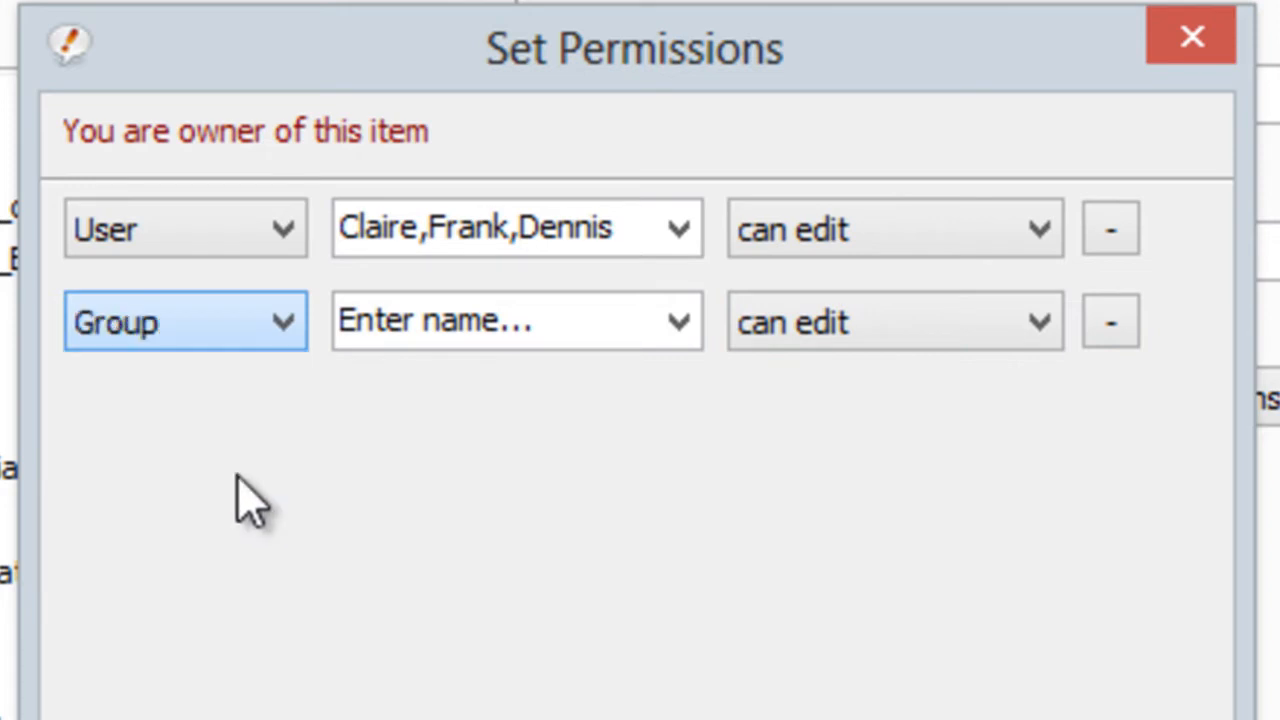
Give the Hauptbenutzer group 'can read' permission on the new row and confirm
left_click(678, 320)
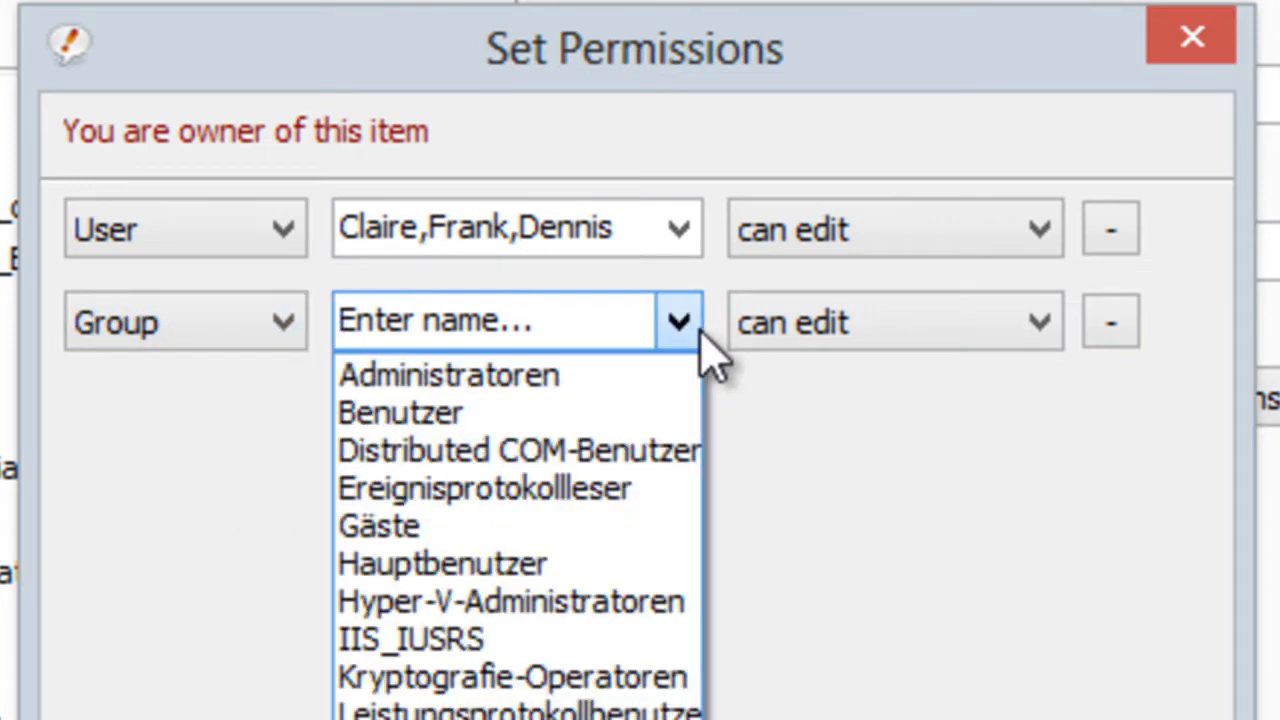
mouse_move(620, 404)
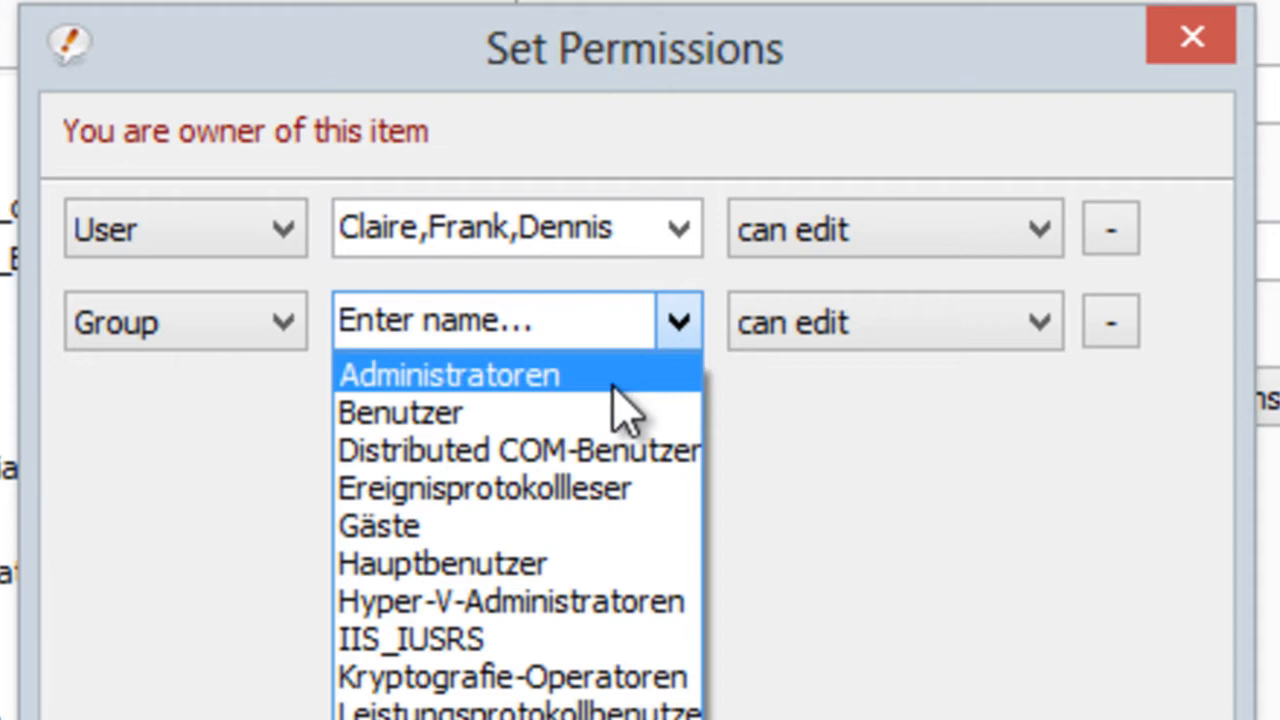
left_click(440, 564)
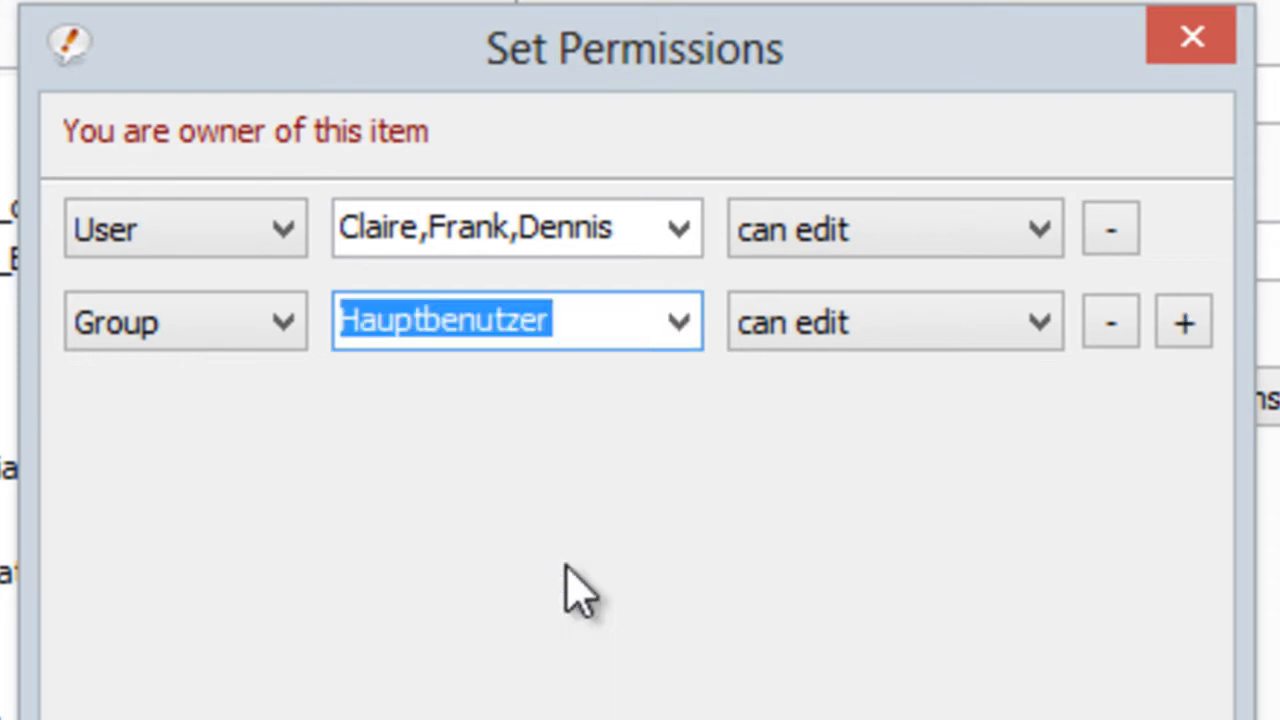
left_click(896, 320)
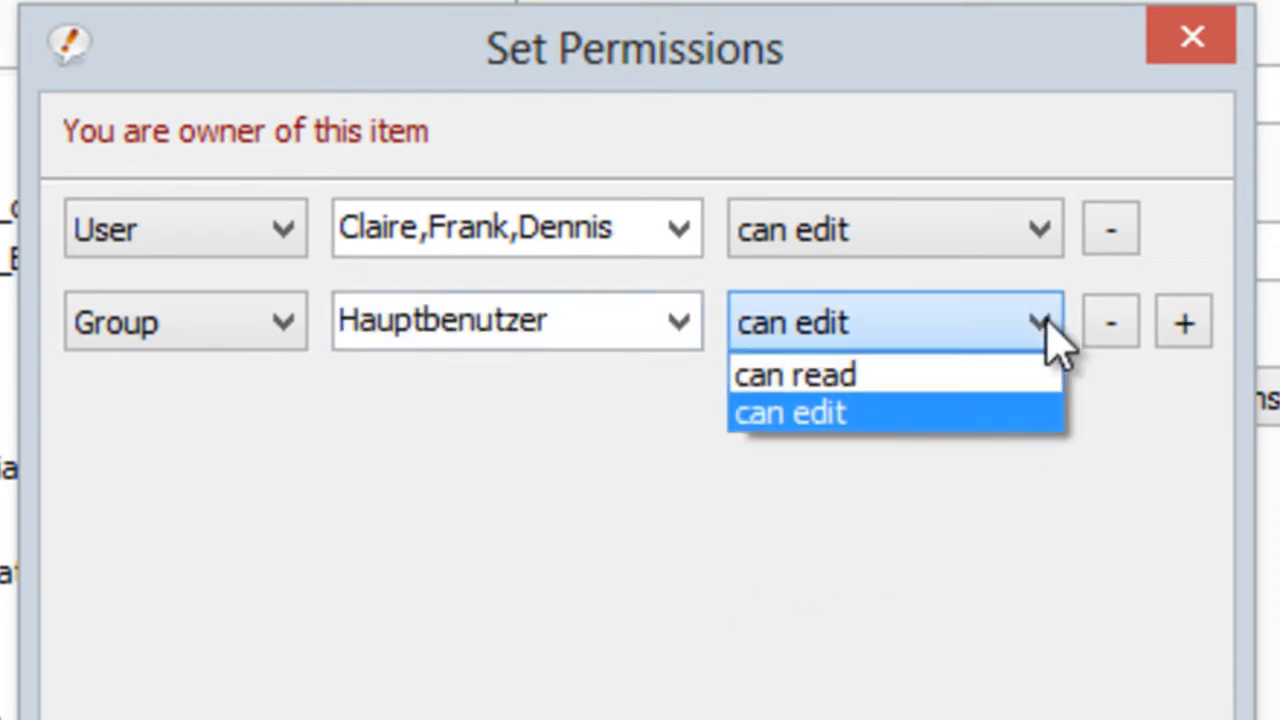
left_click(792, 374)
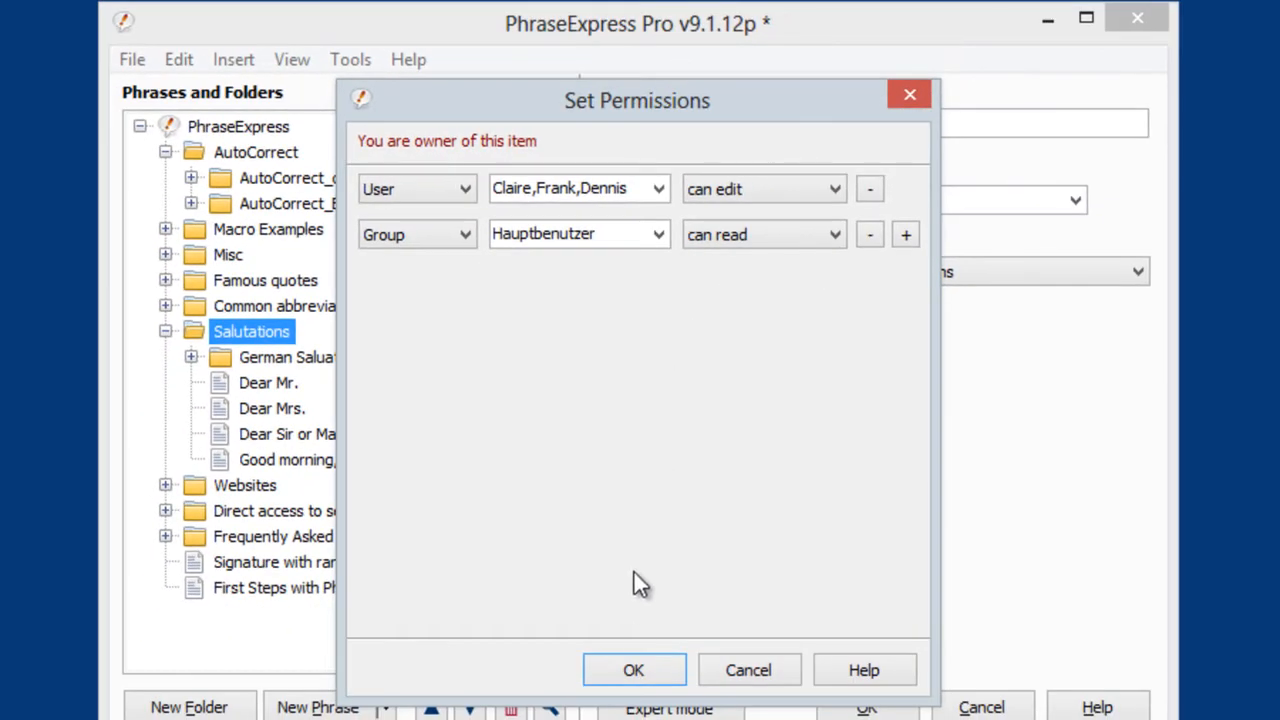
left_click(632, 670)
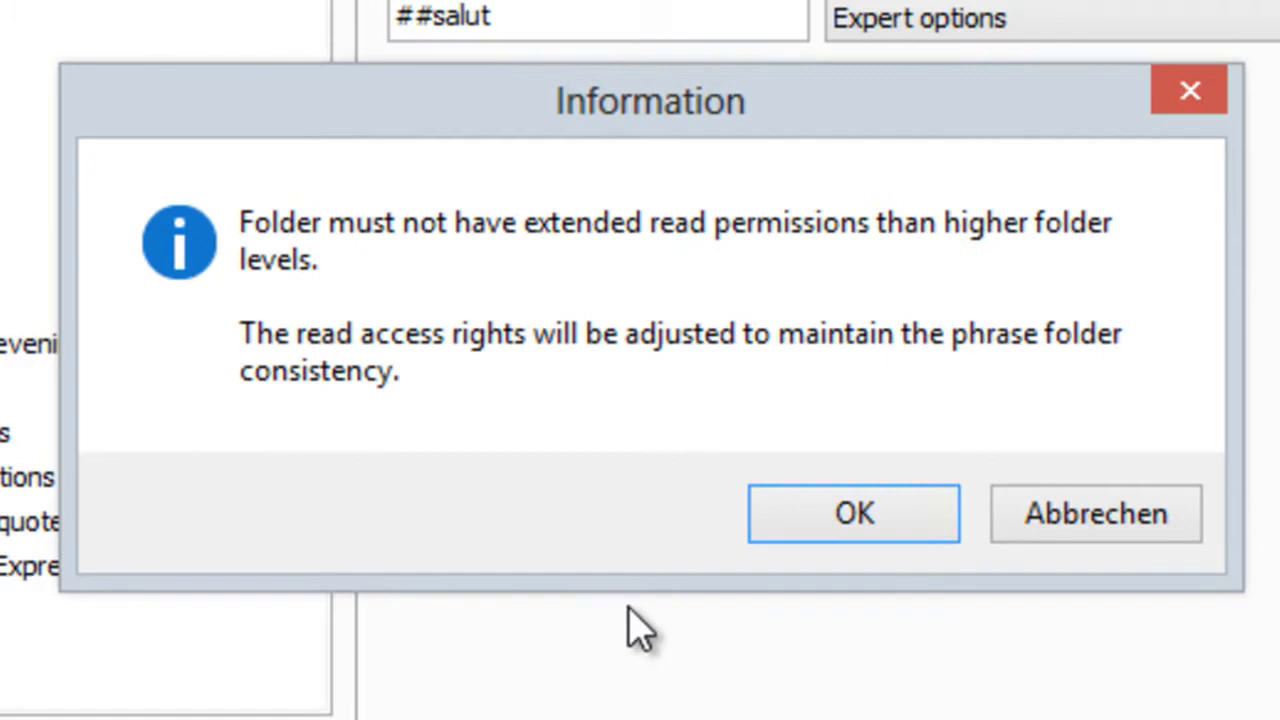
Accept the read-rights adjustment message and reopen the folder's permission details via (more)
left_click(852, 512)
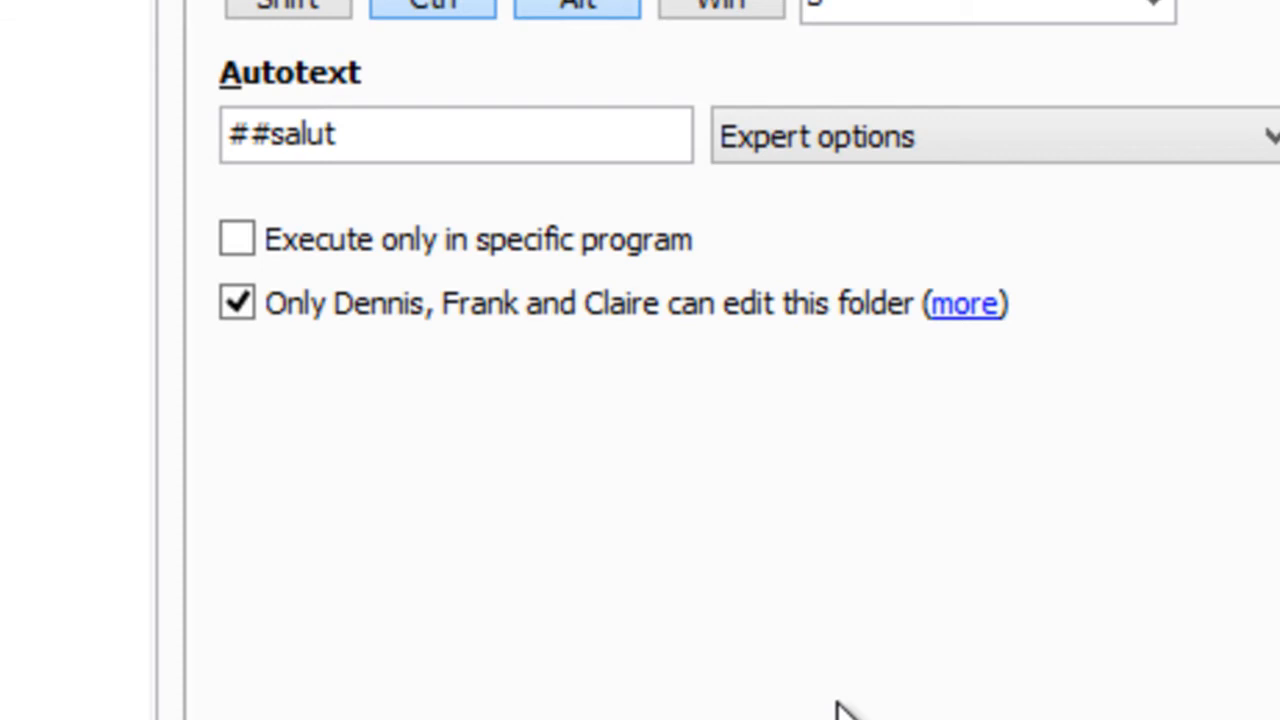
mouse_move(964, 304)
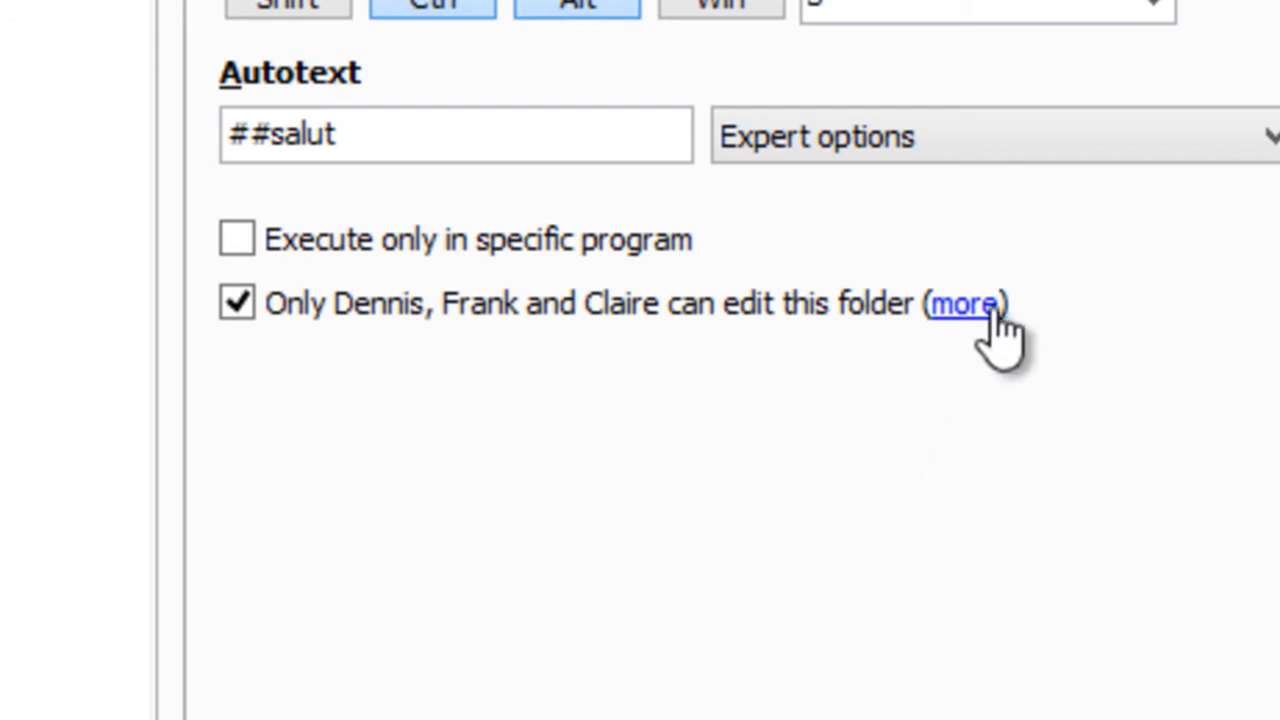
left_click(962, 304)
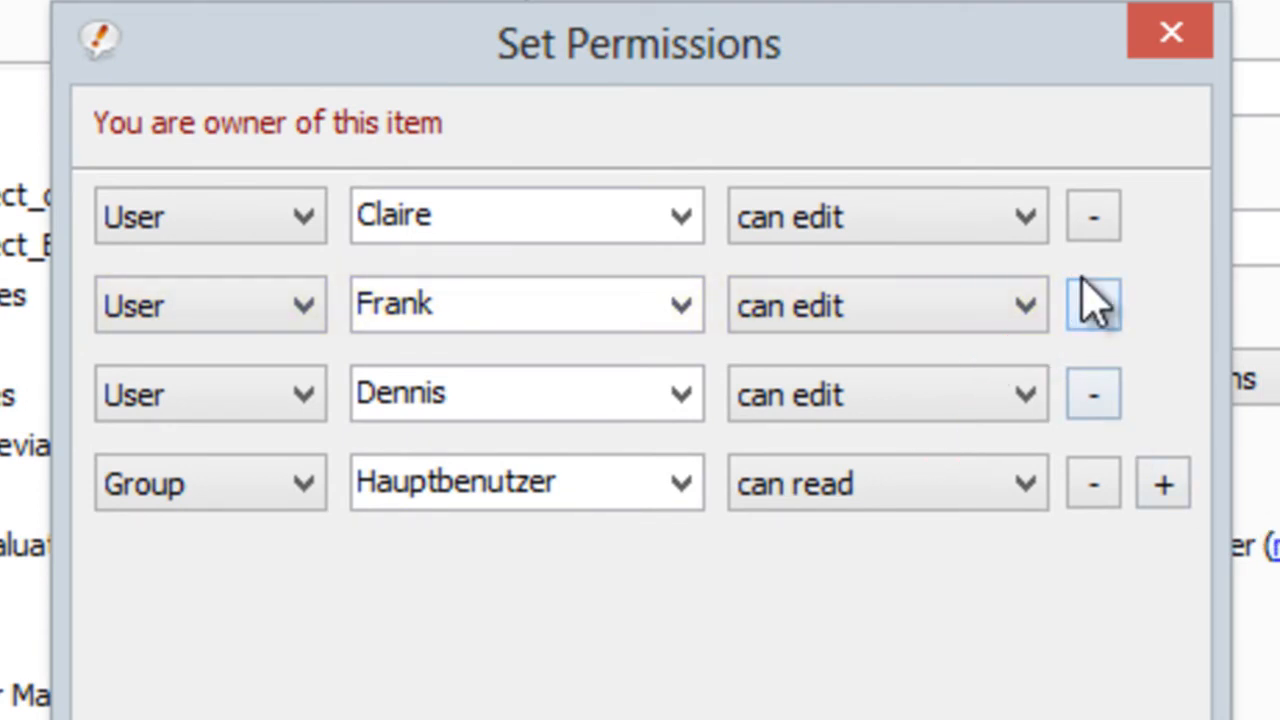
Remove Frank's edit permission, confirm, and apply it to subfolder contents too
left_click(1092, 304)
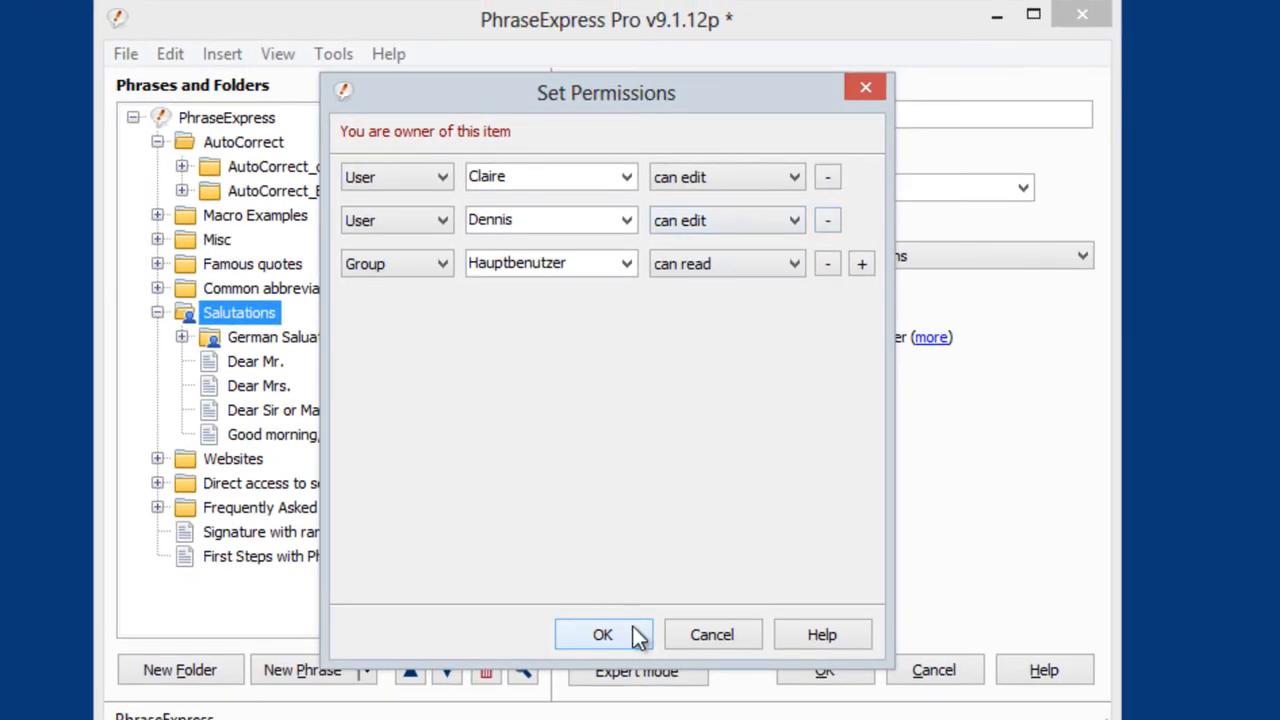
left_click(602, 634)
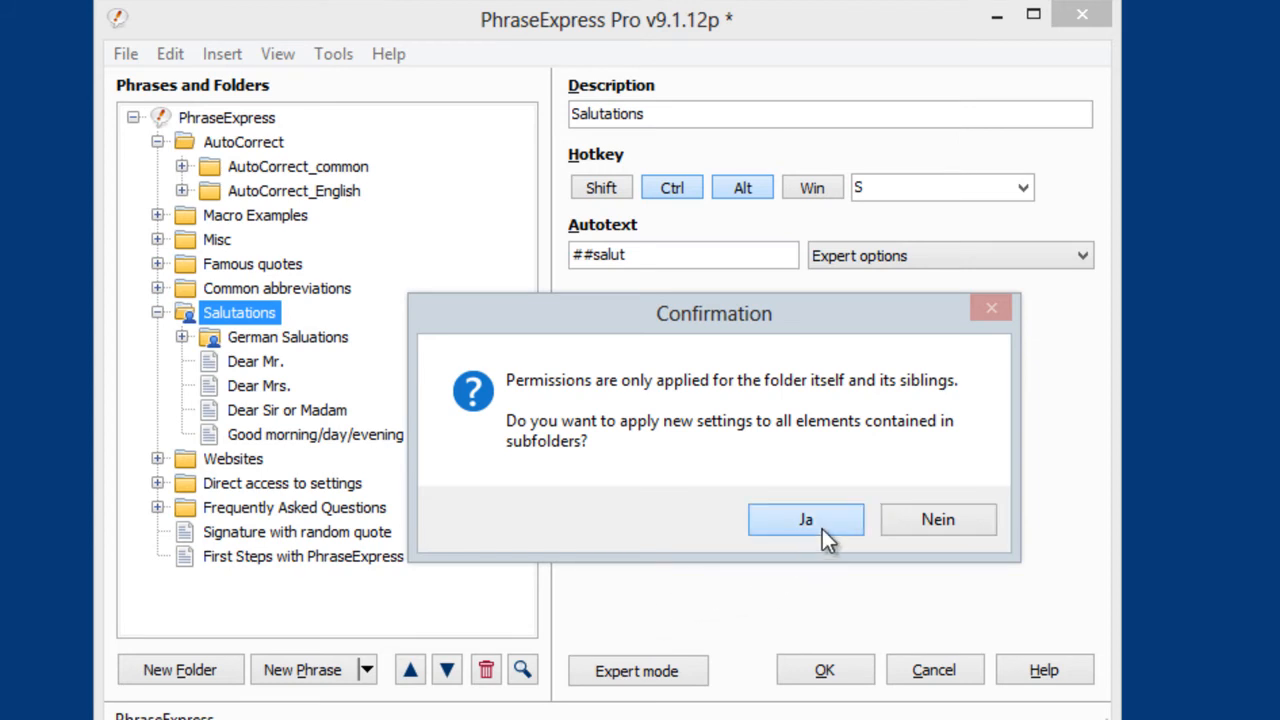
left_click(804, 520)
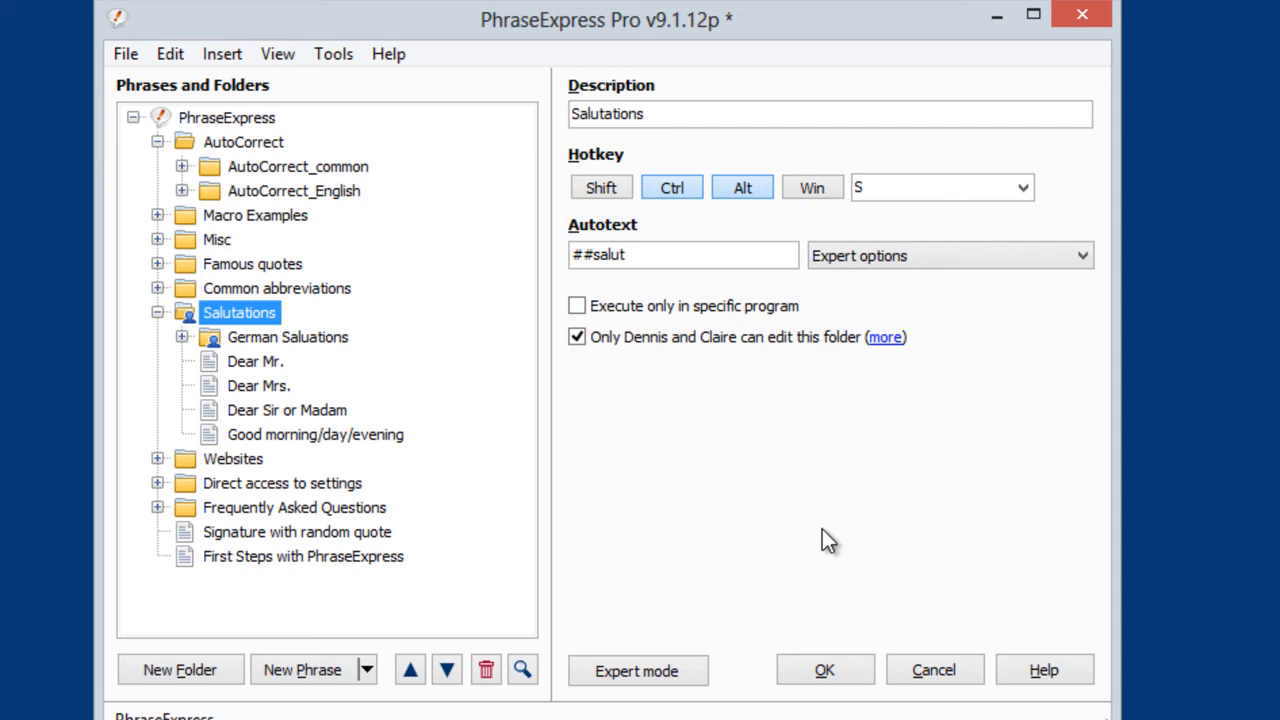
mouse_move(864, 498)
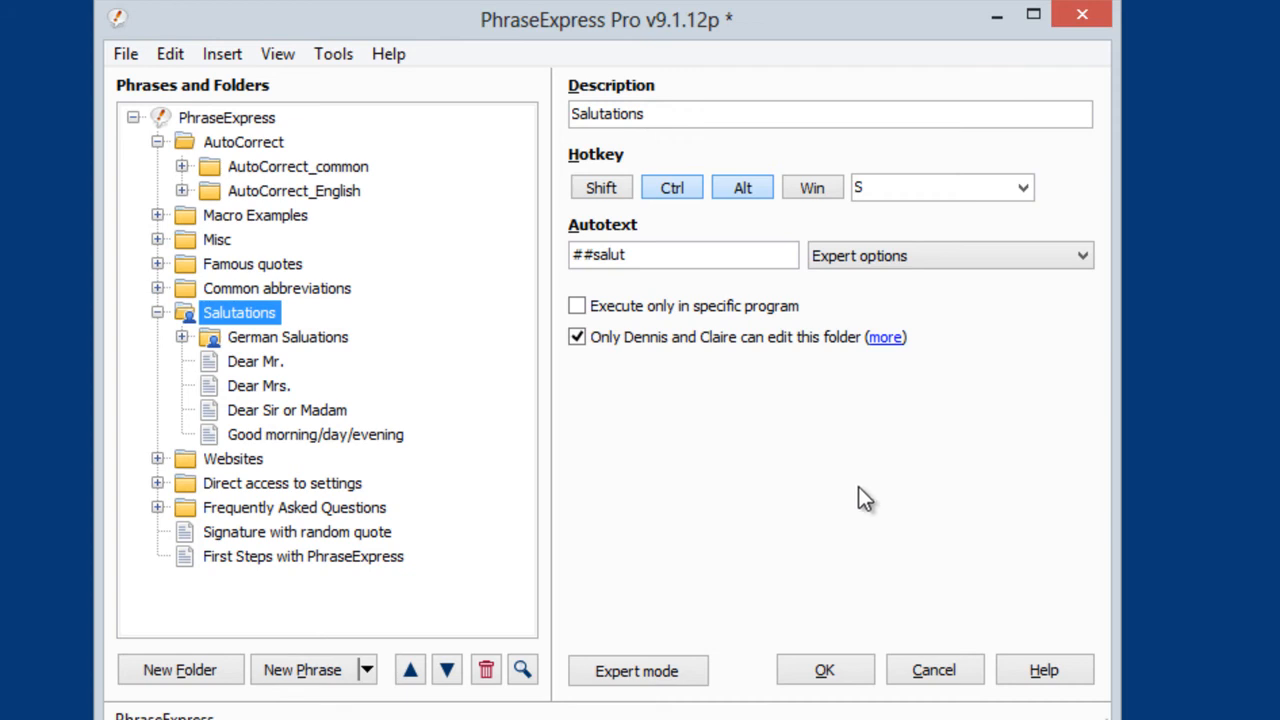
Create a new blank phrase next to Good morning/day/evening in Salutations
left_click(316, 434)
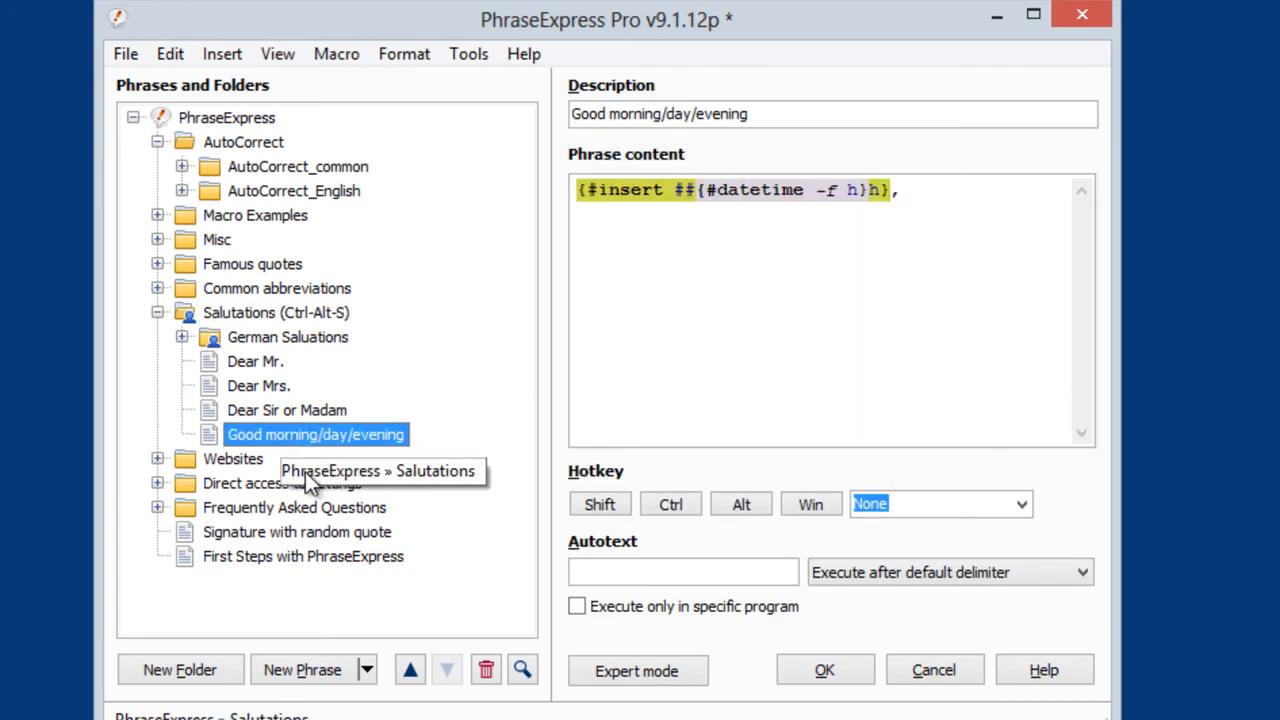
left_click(300, 668)
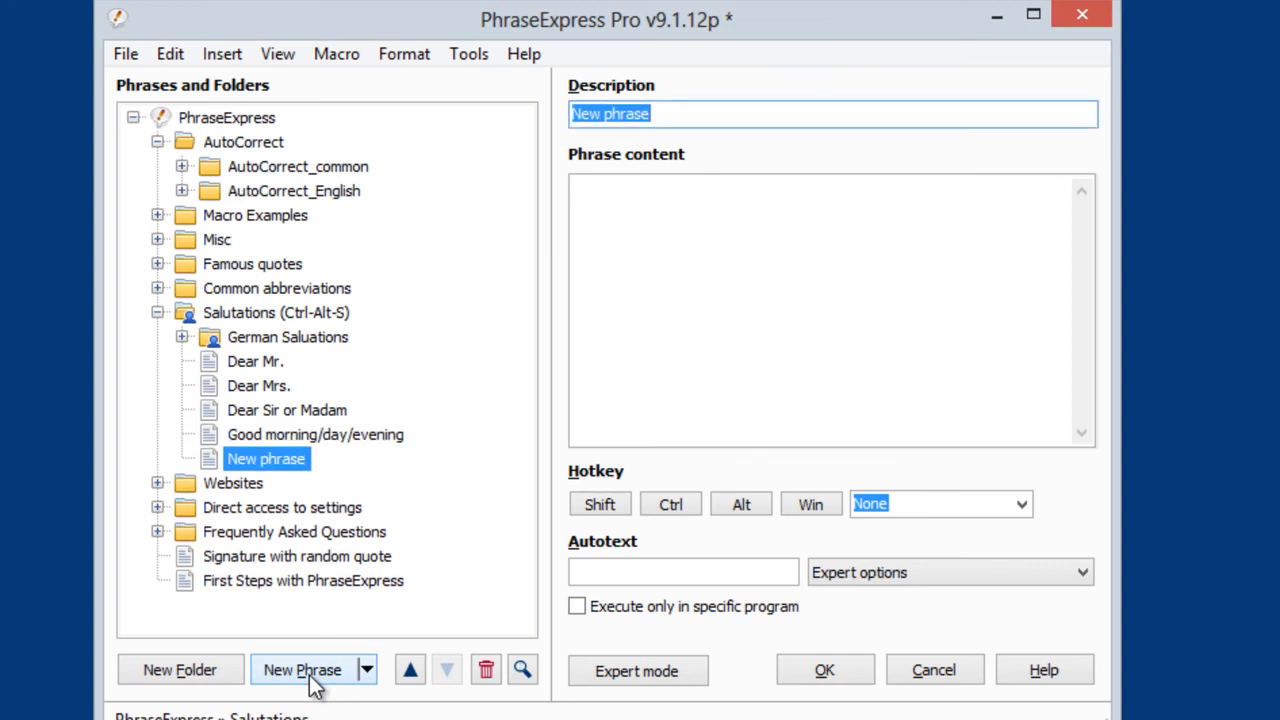